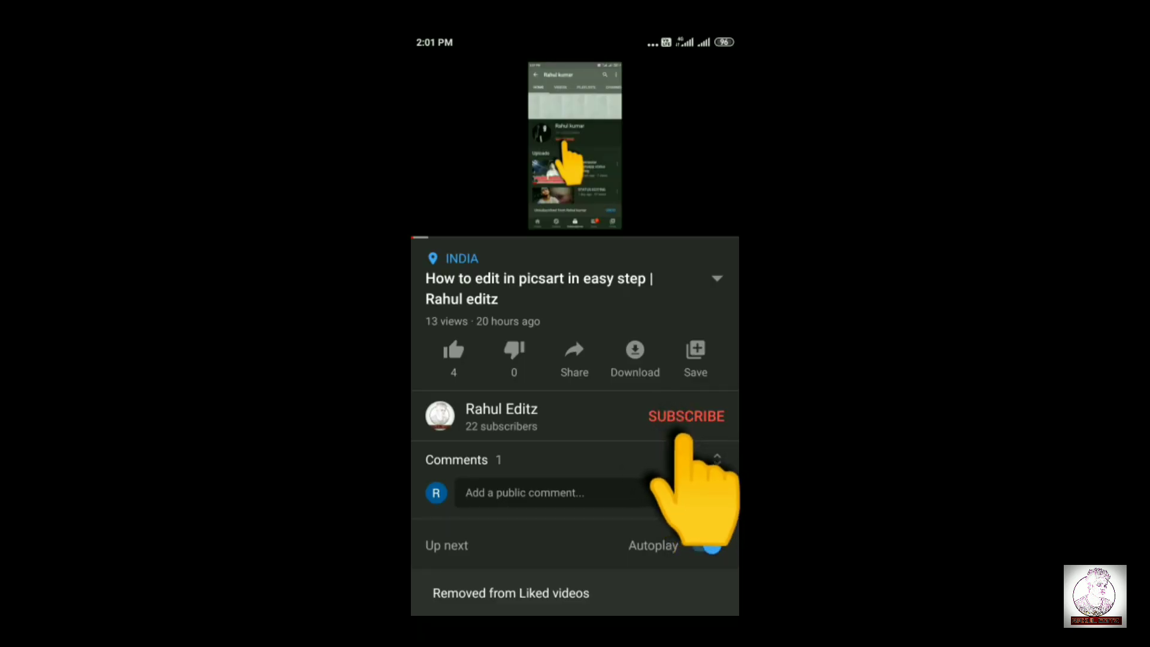
- Create a new project with a chosen aspect ratio and a black Solid Color first clip
{"action": "left_click", "coordinate": [685, 416]}
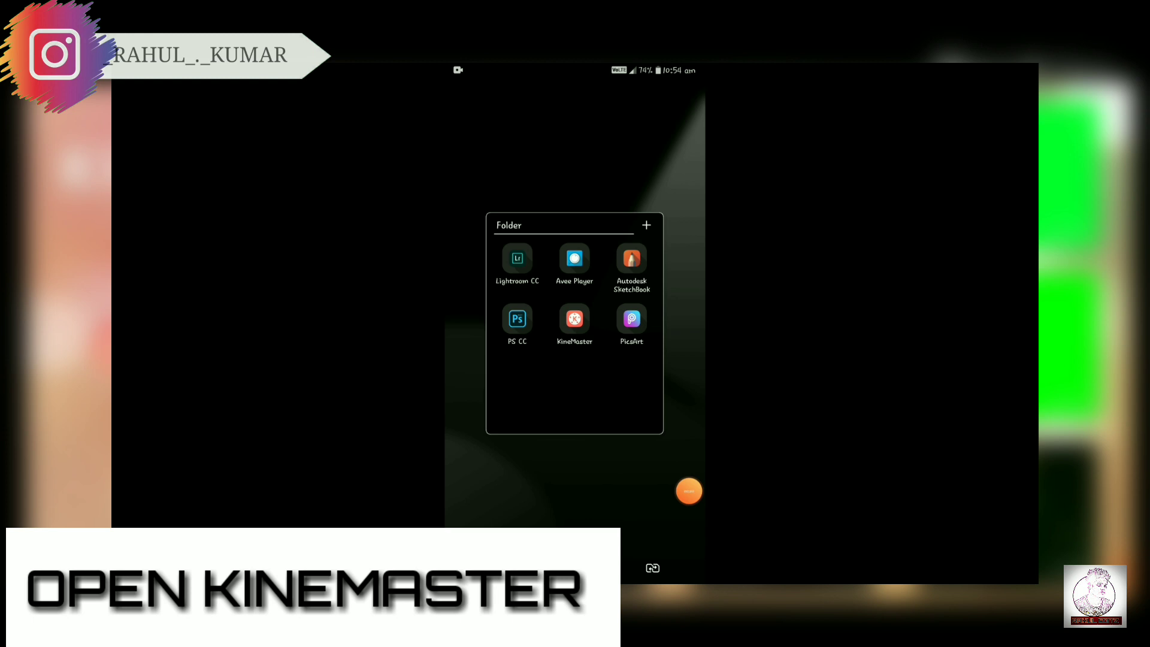
{"action": "left_click", "coordinate": [573, 318]}
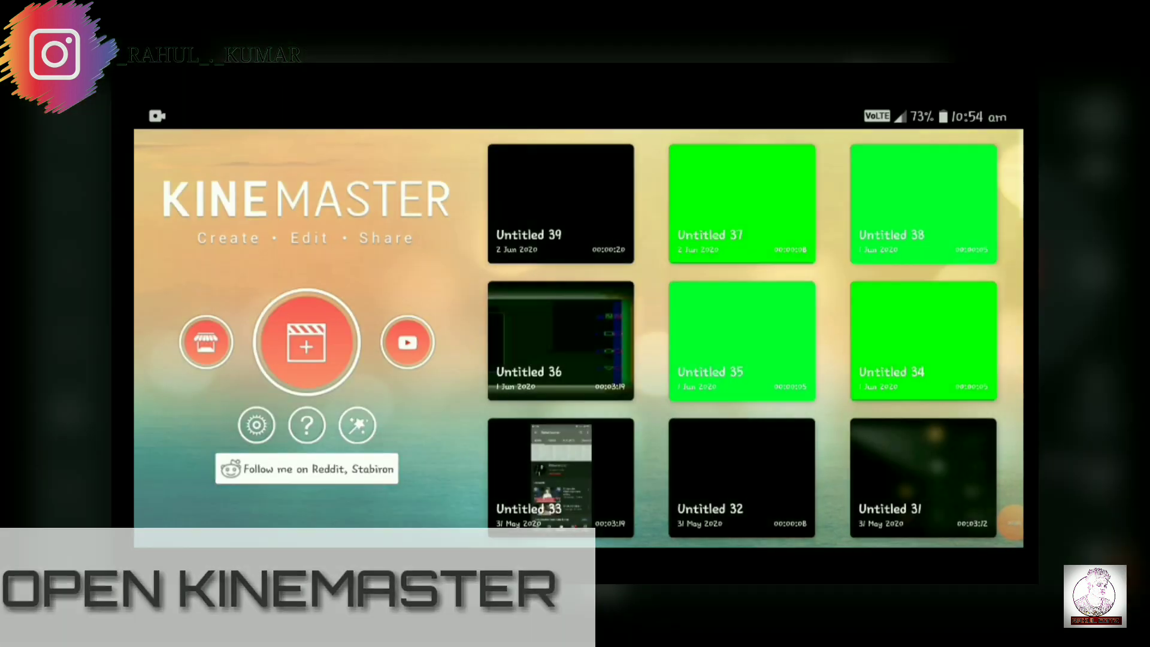
{"action": "left_click", "coordinate": [306, 343]}
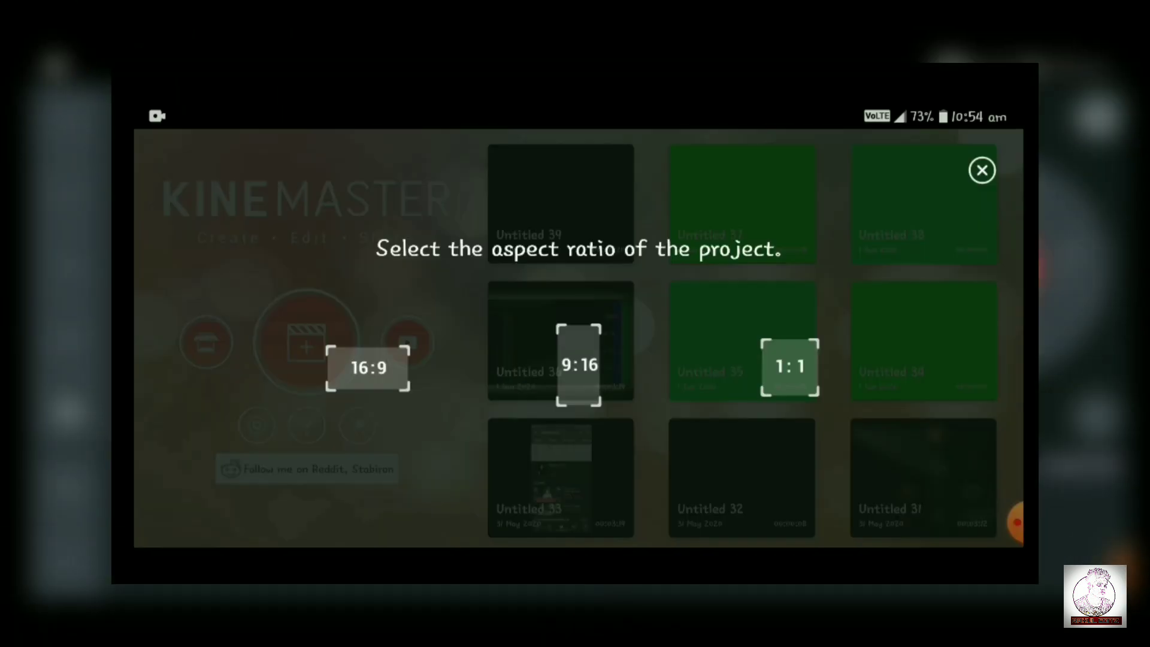
{"action": "left_click", "coordinate": [367, 368]}
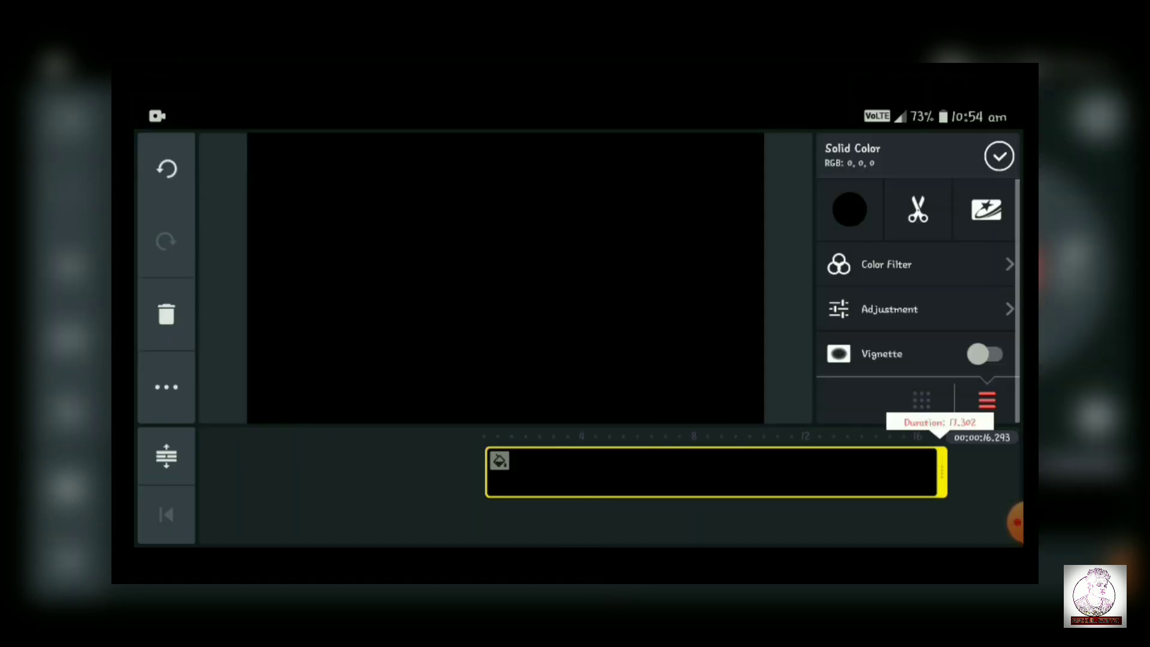
{"action": "left_click", "coordinate": [999, 156]}
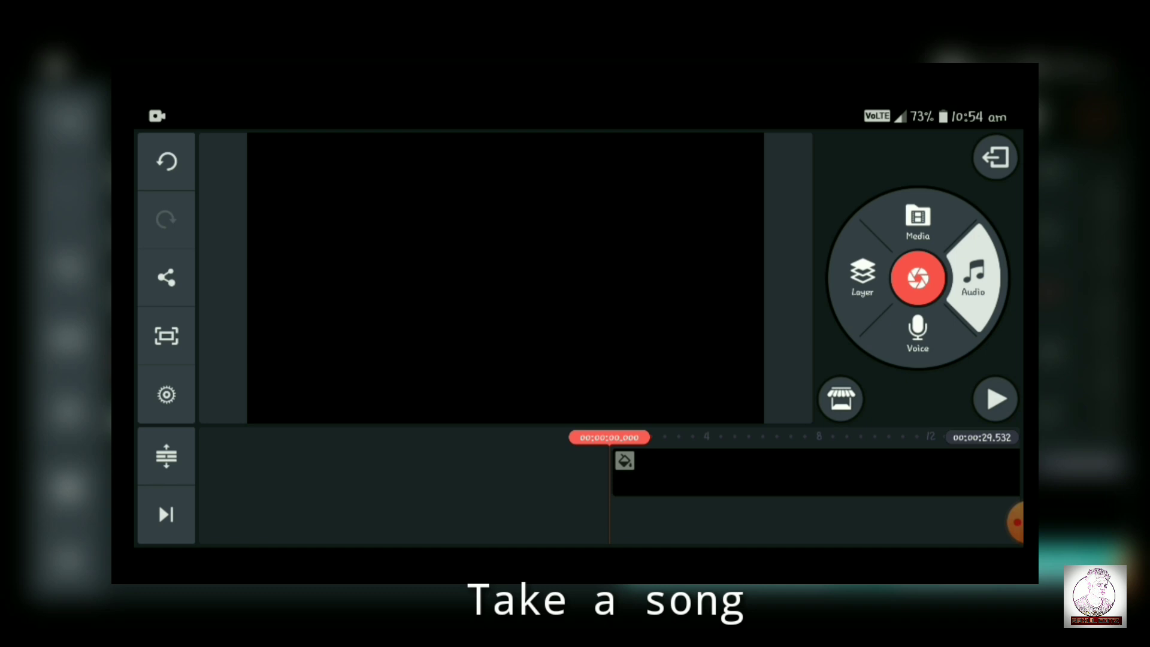
- Bring up the Audio browser from the editing wheel to add a song
{"action": "left_click", "coordinate": [973, 277]}
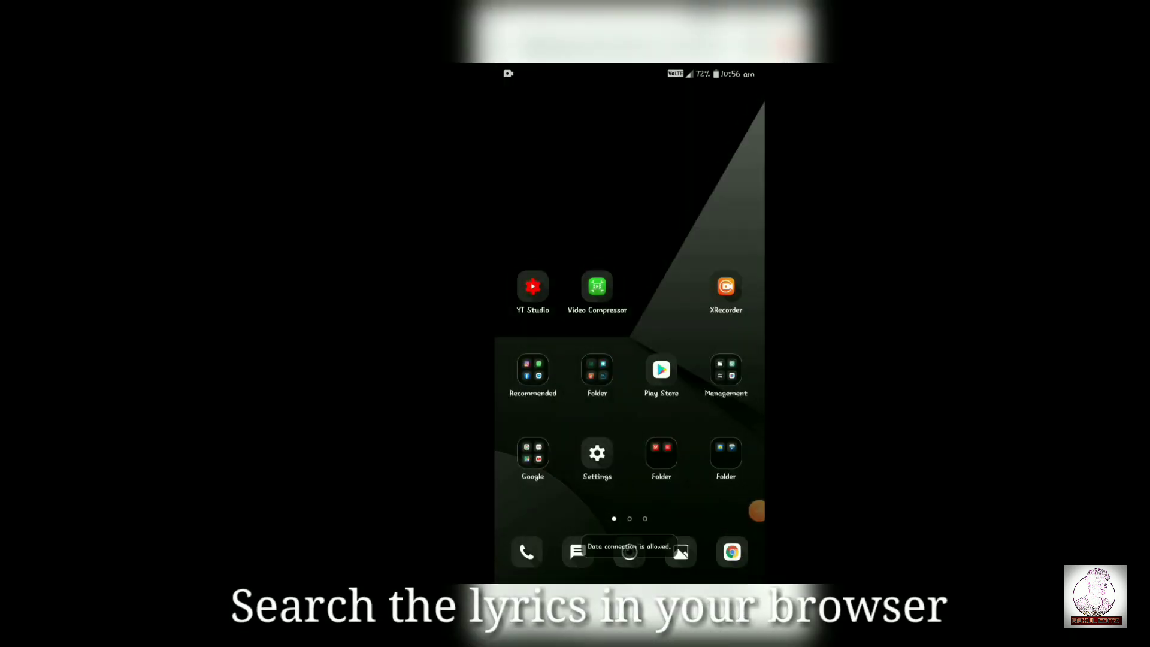
- Search the Skechers song lyrics in Chrome and copy the verse 'I like your Skechers'
{"action": "left_click", "coordinate": [730, 551]}
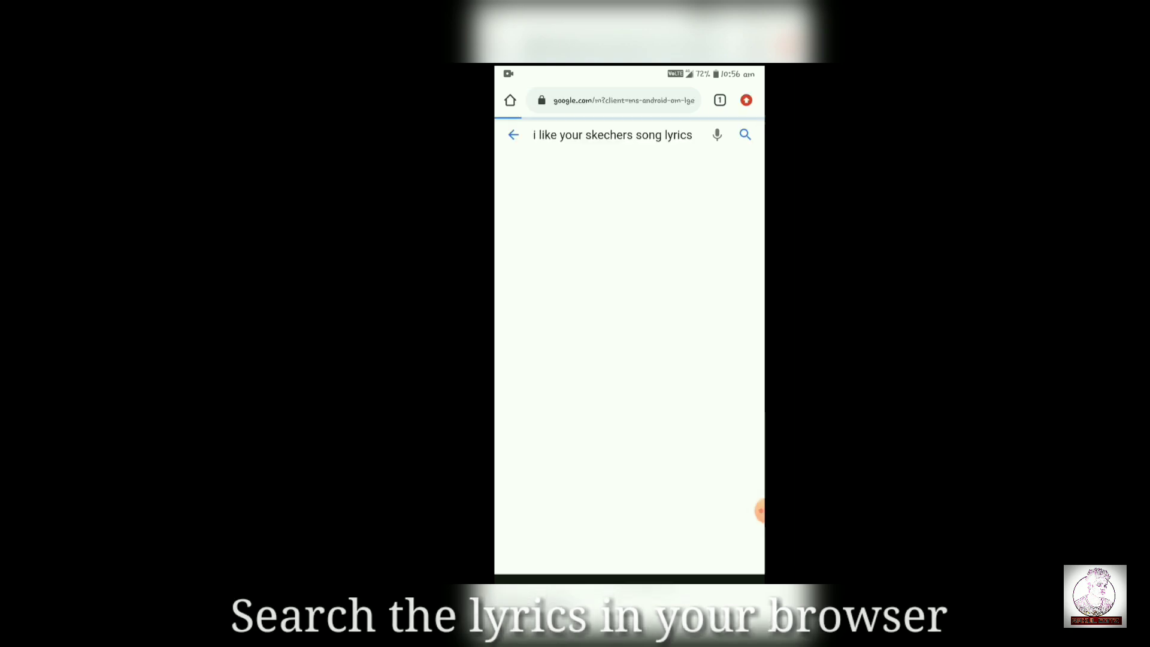
{"action": "left_click", "coordinate": [744, 134]}
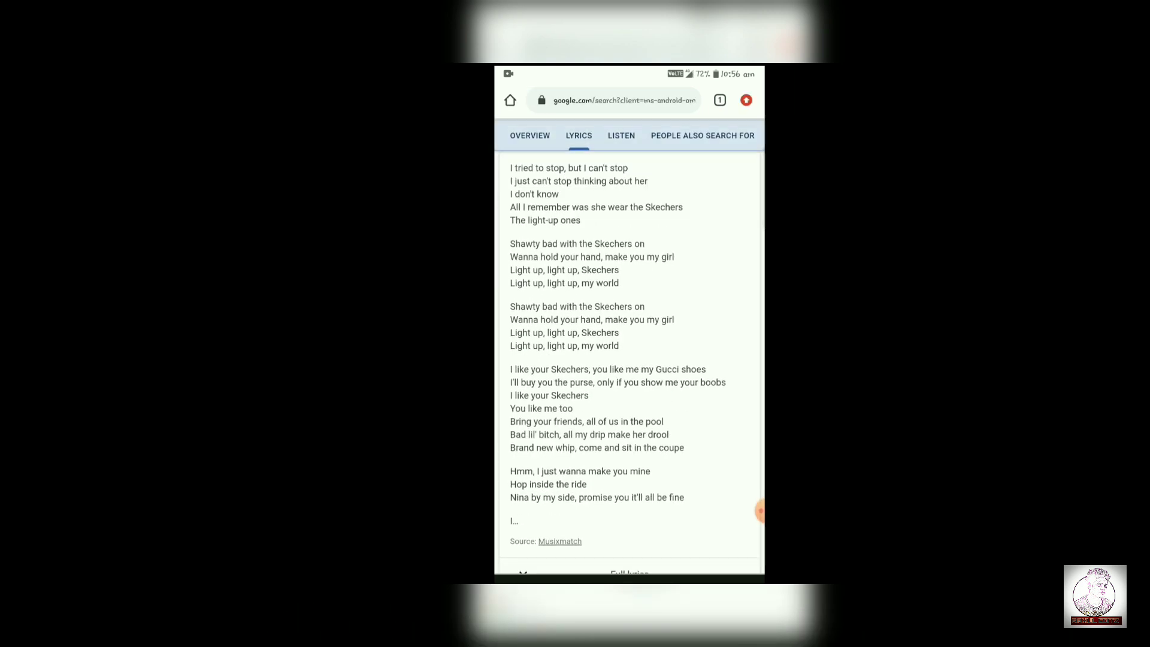
{"action": "scroll", "scroll_direction": "down", "scroll_amount": 3}
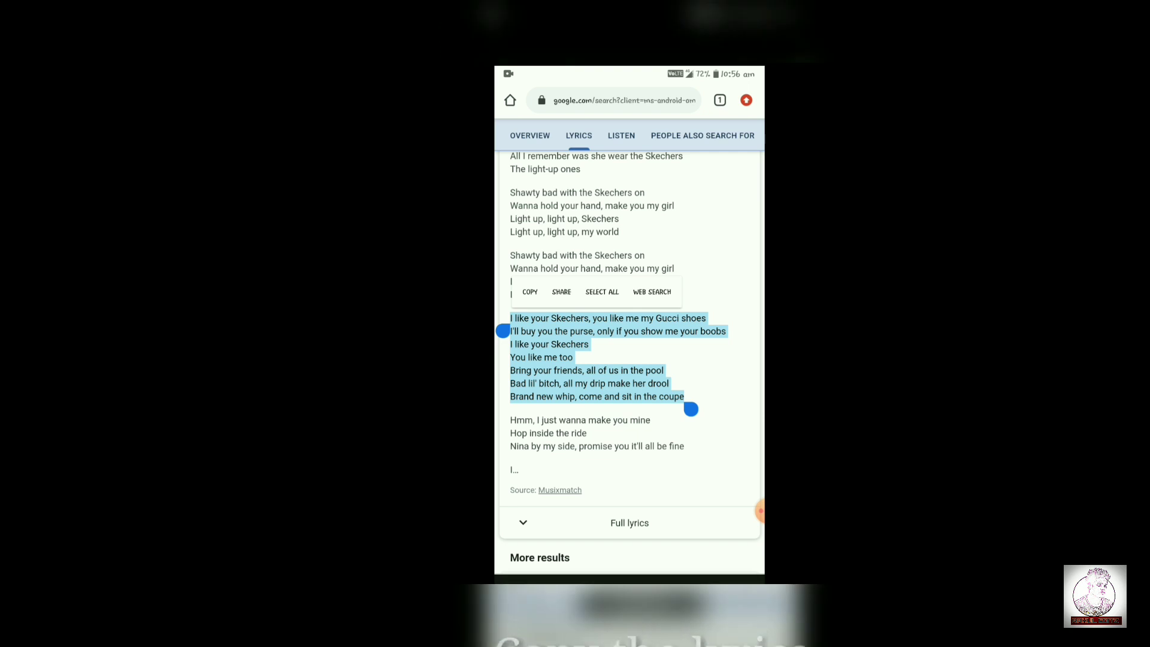
{"action": "left_click", "coordinate": [528, 291]}
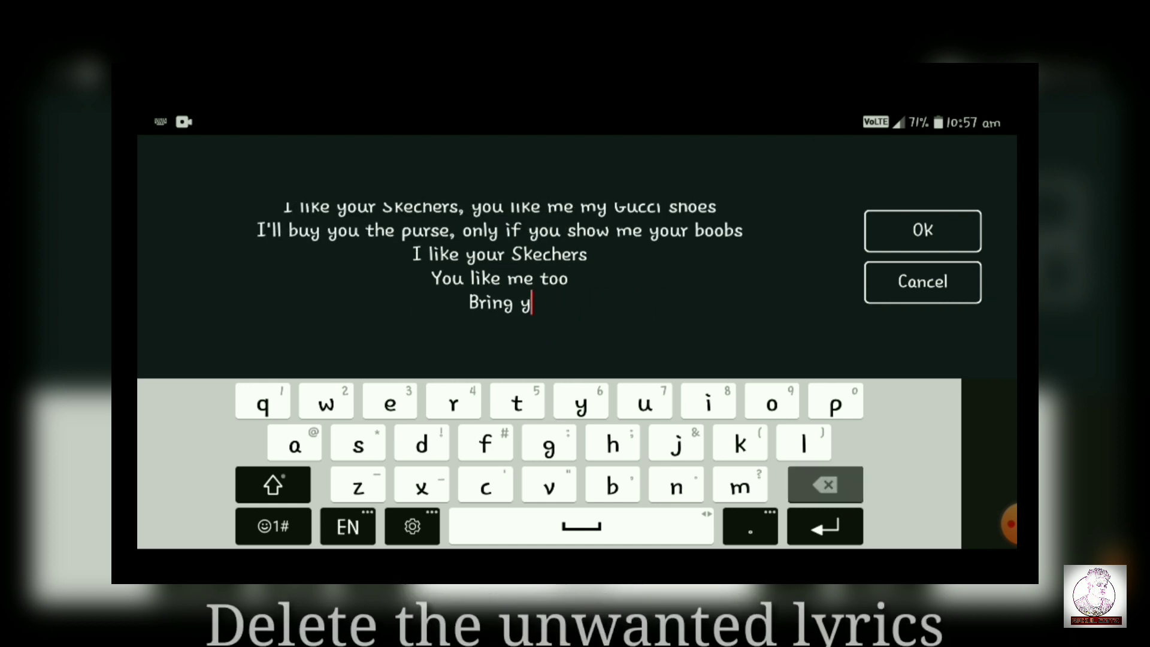
- Trim the pasted verse down to 'I like your Skechers,' and confirm the text clip
{"action": "left_click", "coordinate": [824, 484]}
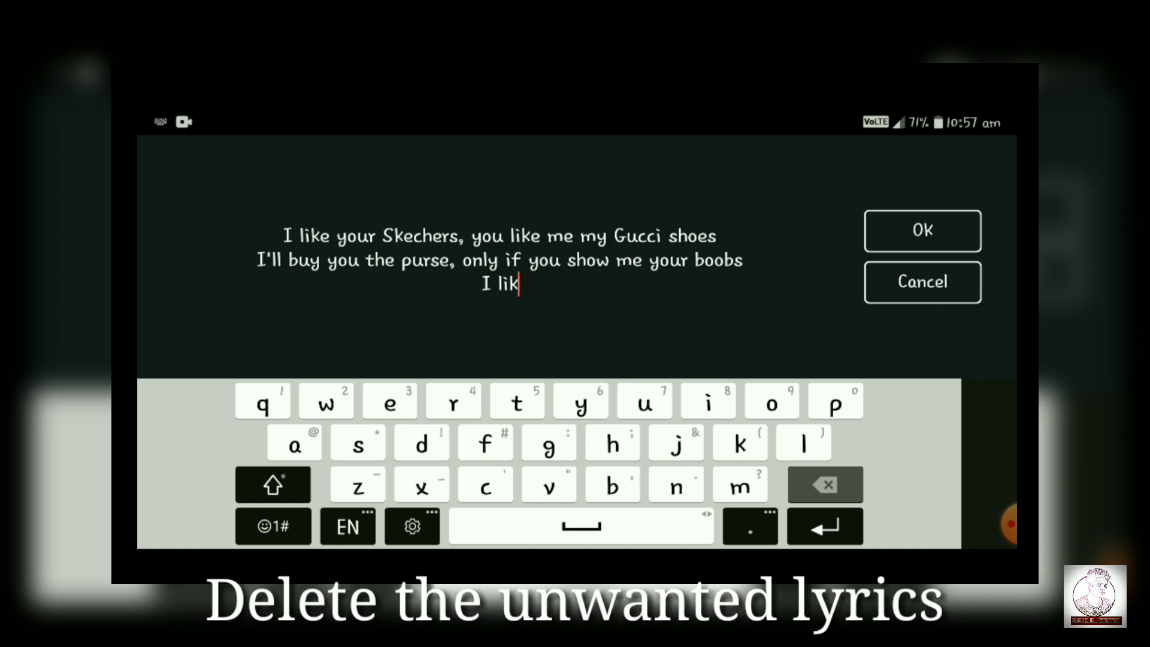
{"action": "left_click", "coordinate": [824, 483]}
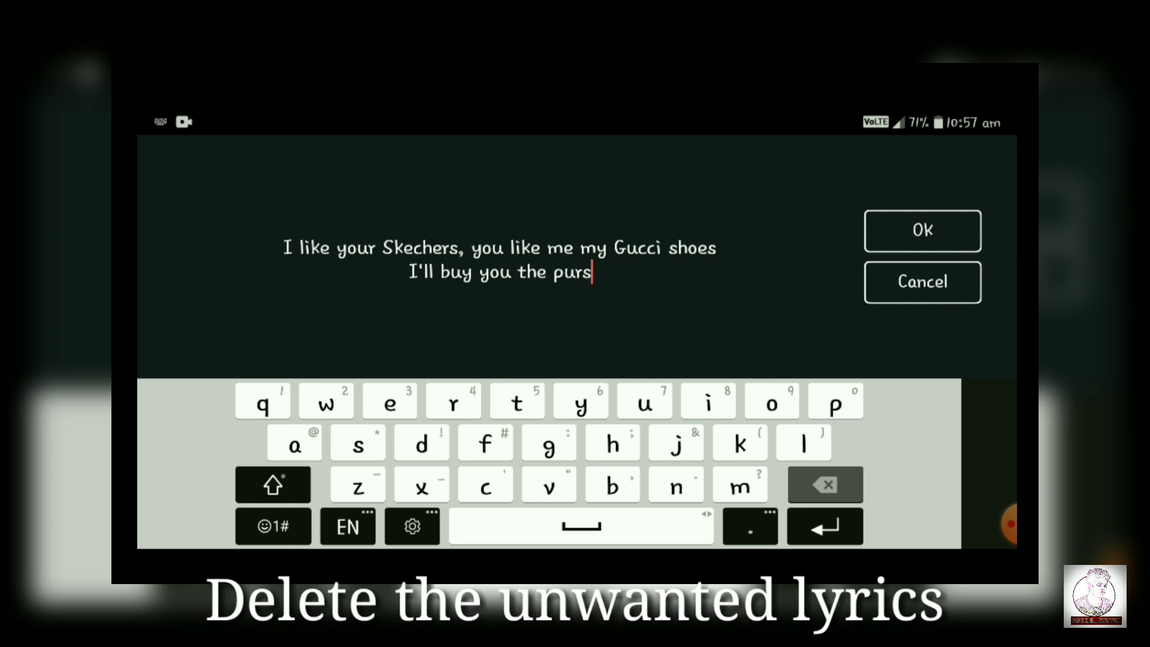
{"action": "left_click", "coordinate": [824, 484]}
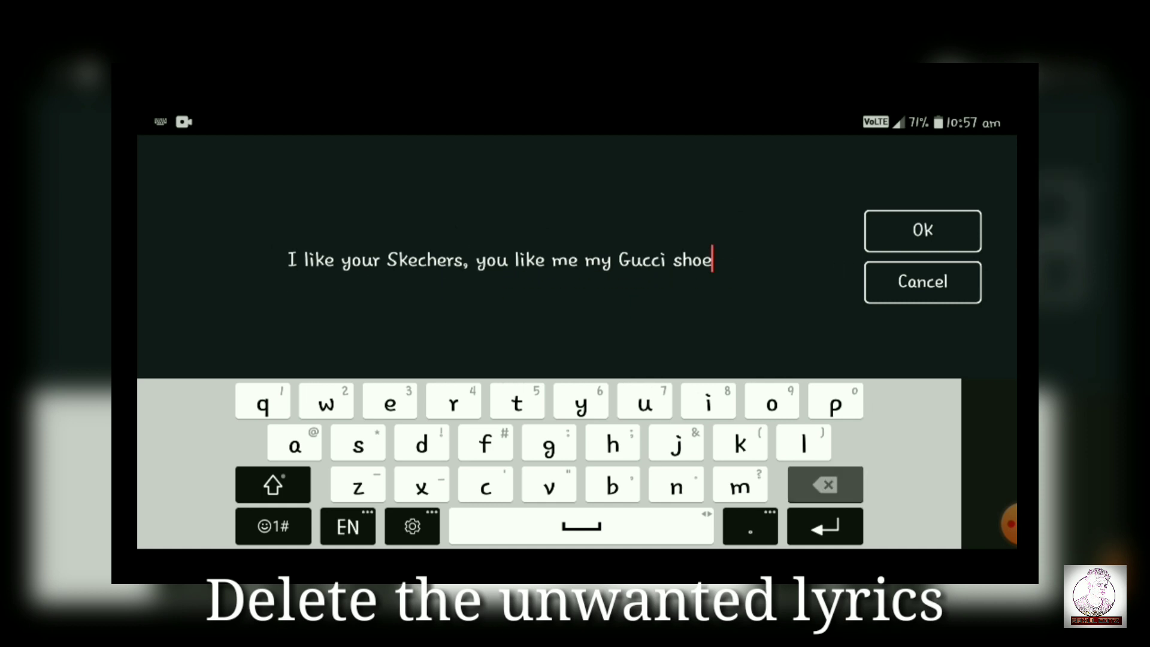
{"action": "left_click", "coordinate": [824, 484]}
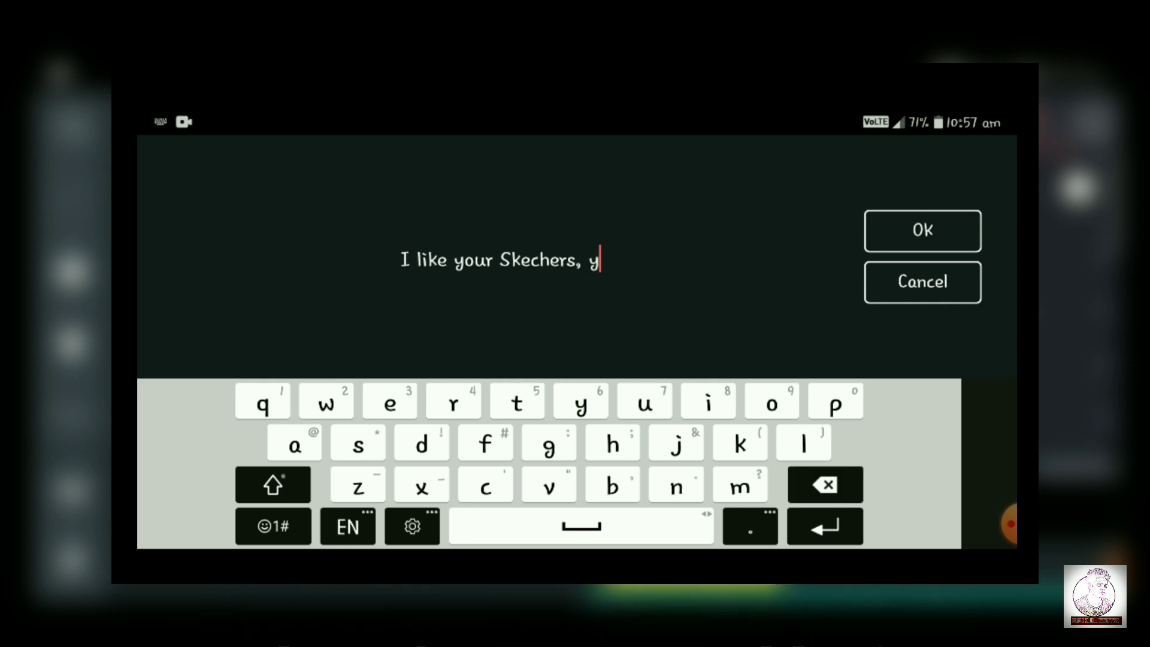
{"action": "left_click", "coordinate": [922, 230]}
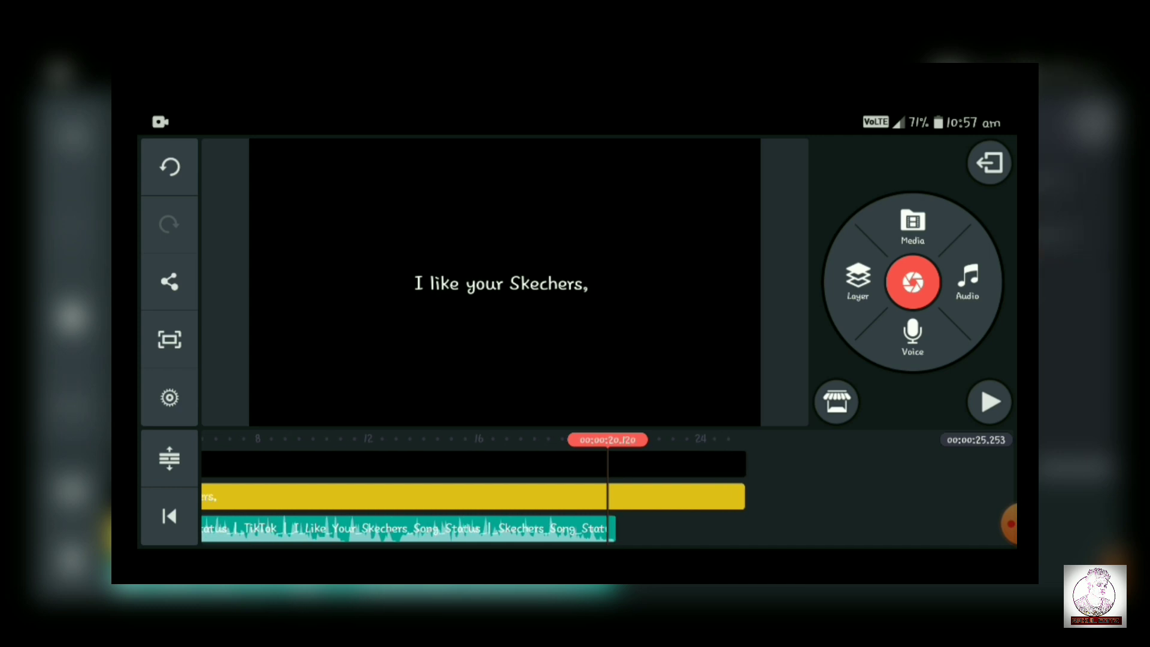
- Trim the lyric clip's end and split it at the playhead into two clips
{"action": "left_click", "coordinate": [498, 284]}
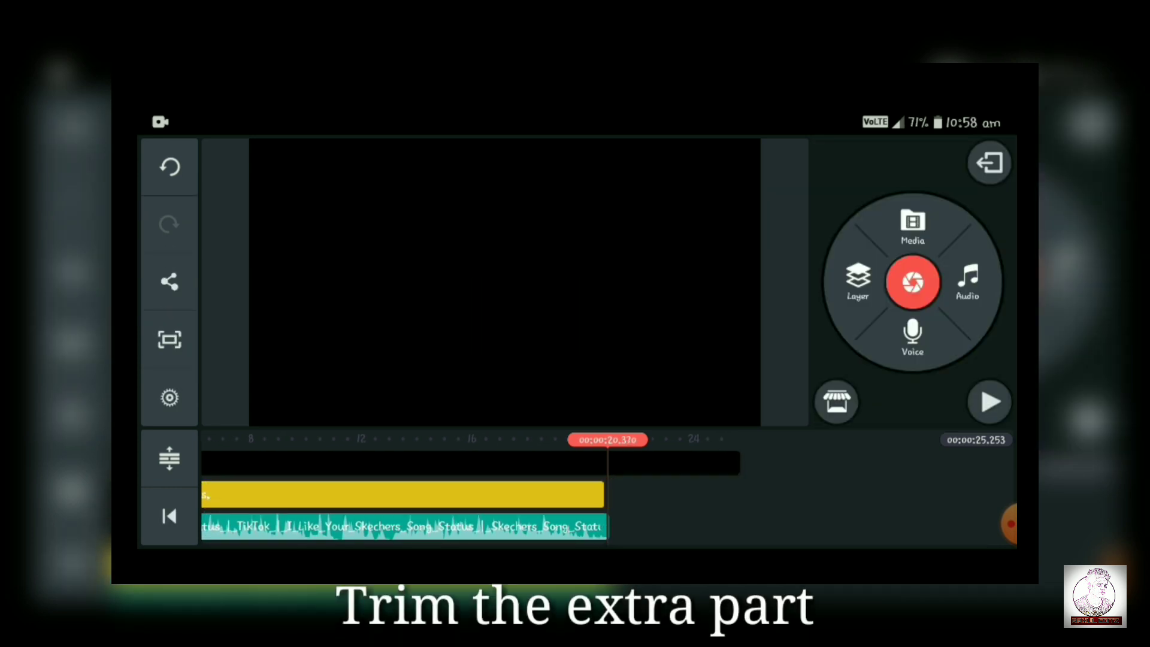
{"action": "left_click", "coordinate": [402, 493]}
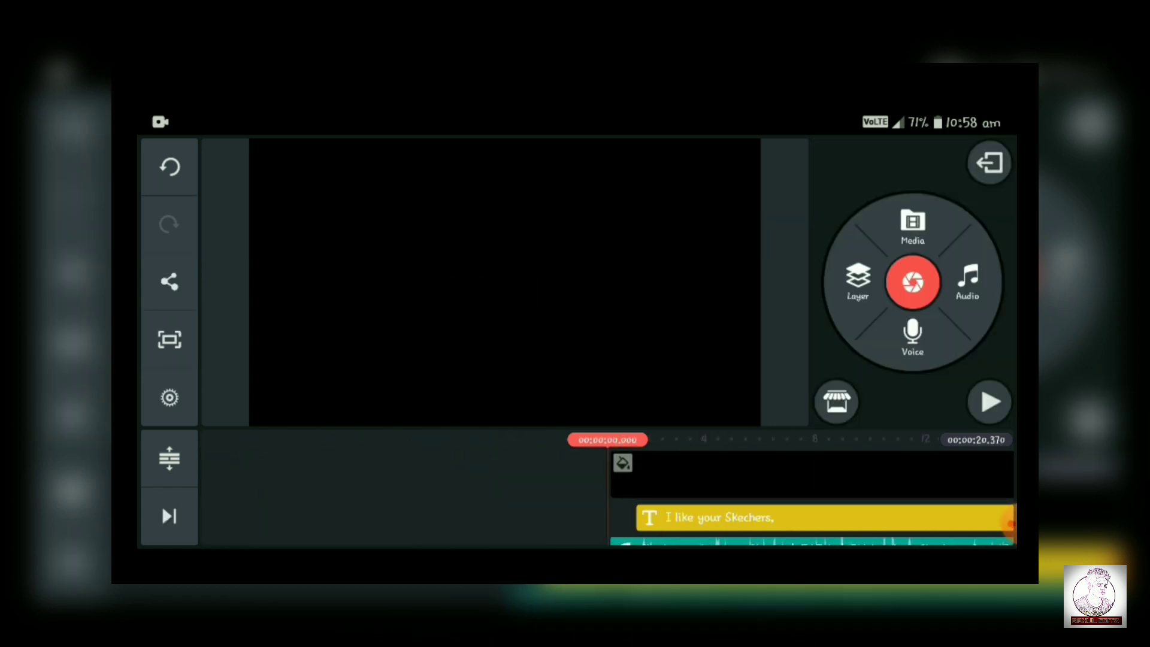
{"action": "left_click", "coordinate": [988, 401]}
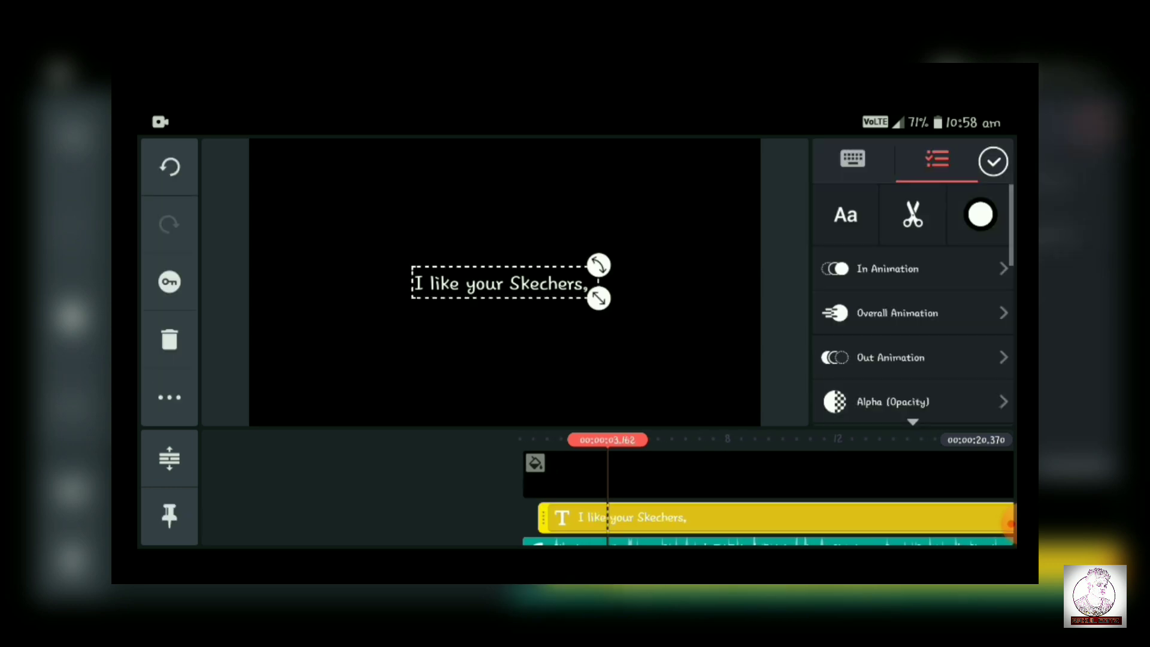
{"action": "left_click", "coordinate": [911, 214]}
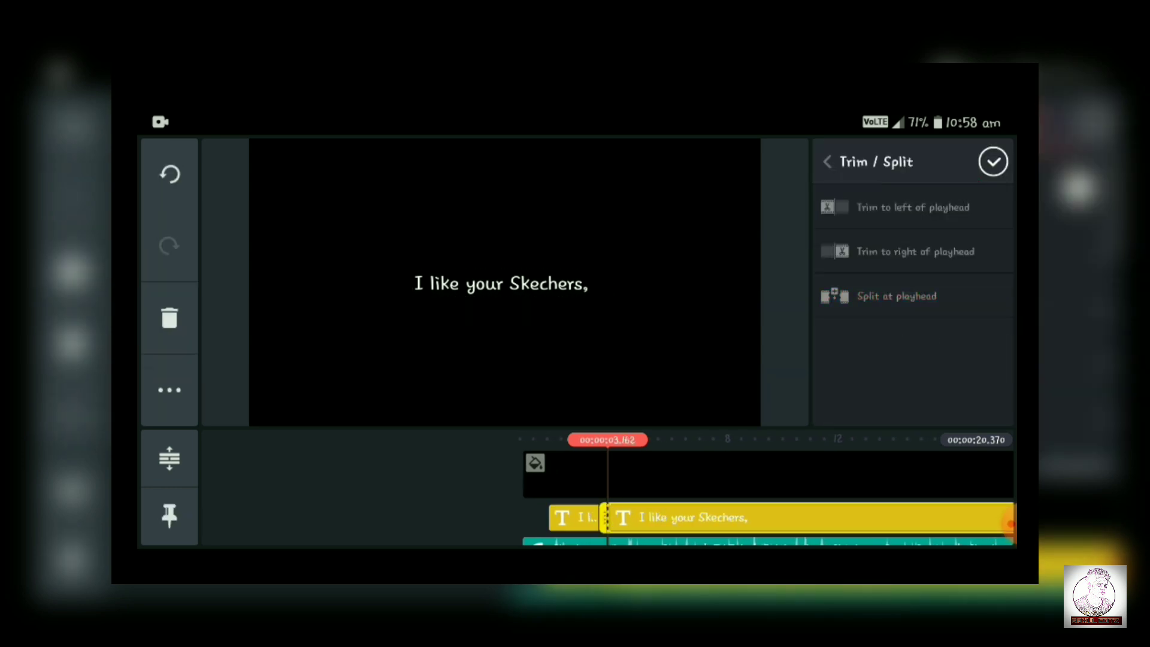
{"action": "left_click", "coordinate": [828, 162]}
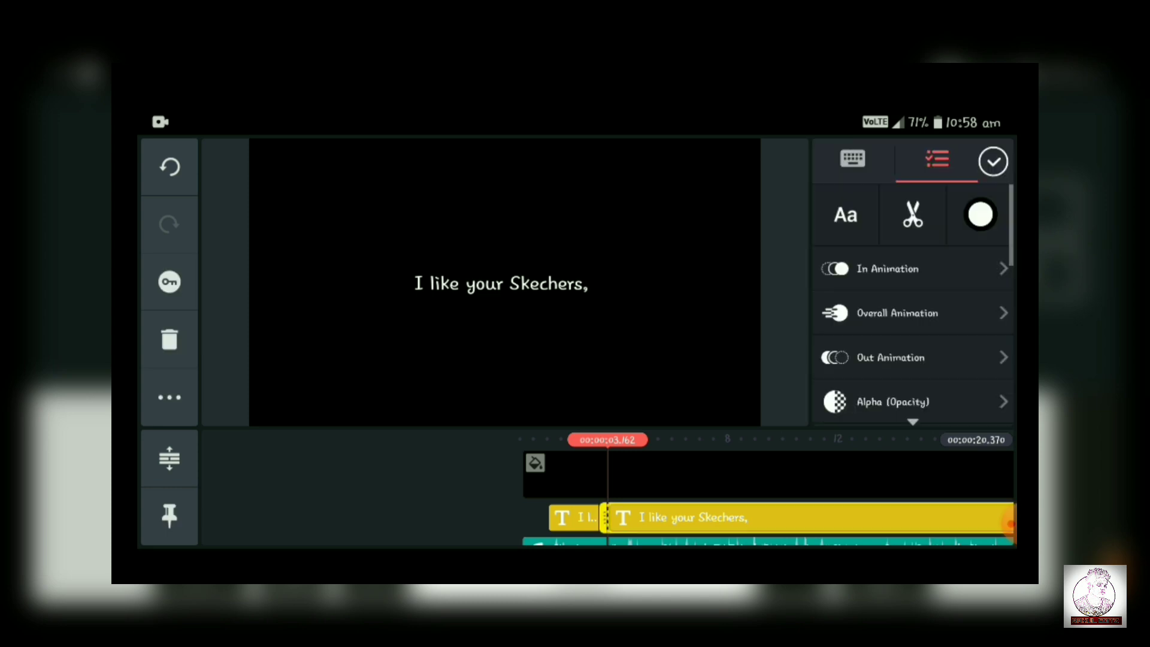
- Replace a split clip's text with the next lyric line 'you like me my Gucci shoes'
{"action": "left_click", "coordinate": [851, 158]}
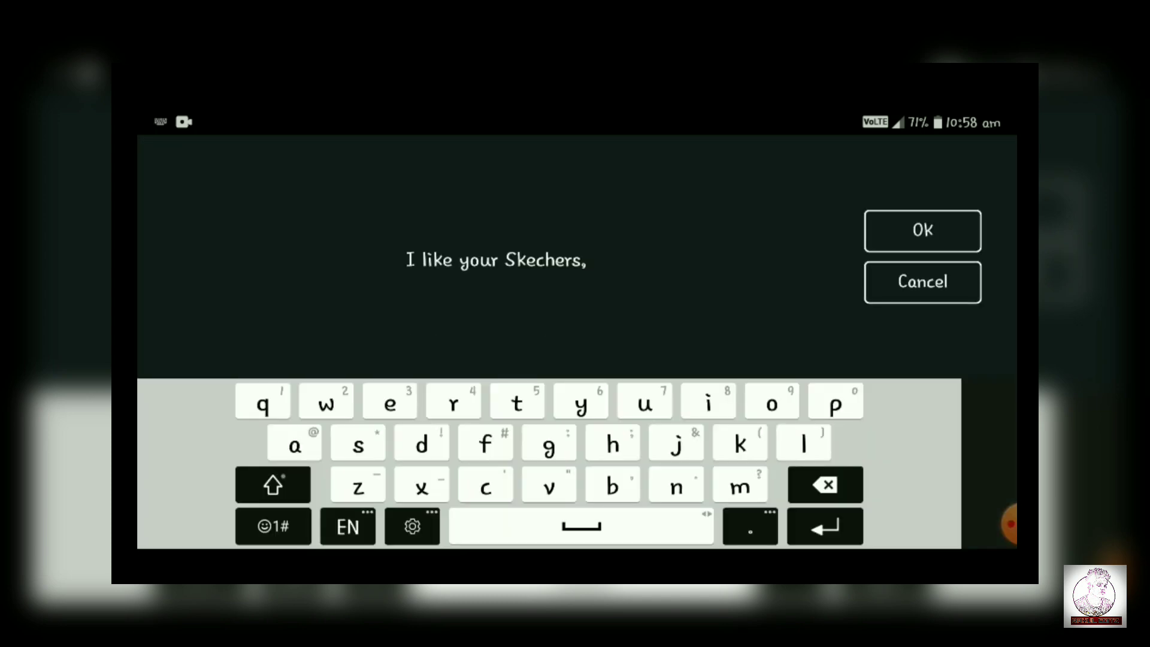
{"action": "left_click", "coordinate": [824, 485]}
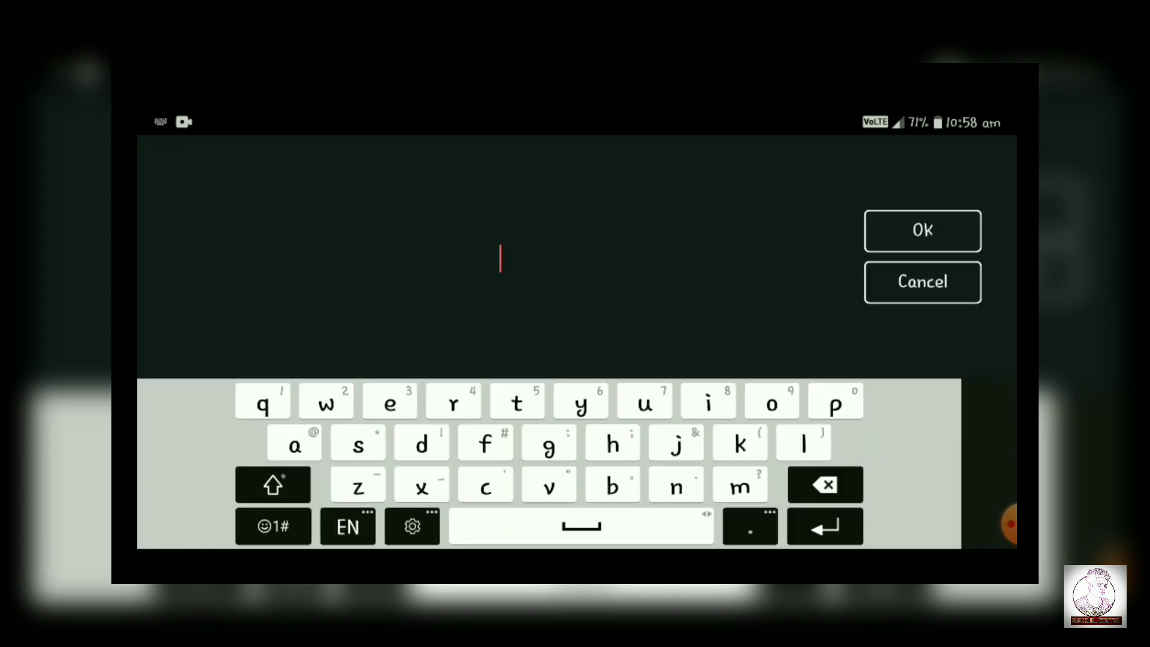
{"action": "left_click", "coordinate": [501, 259]}
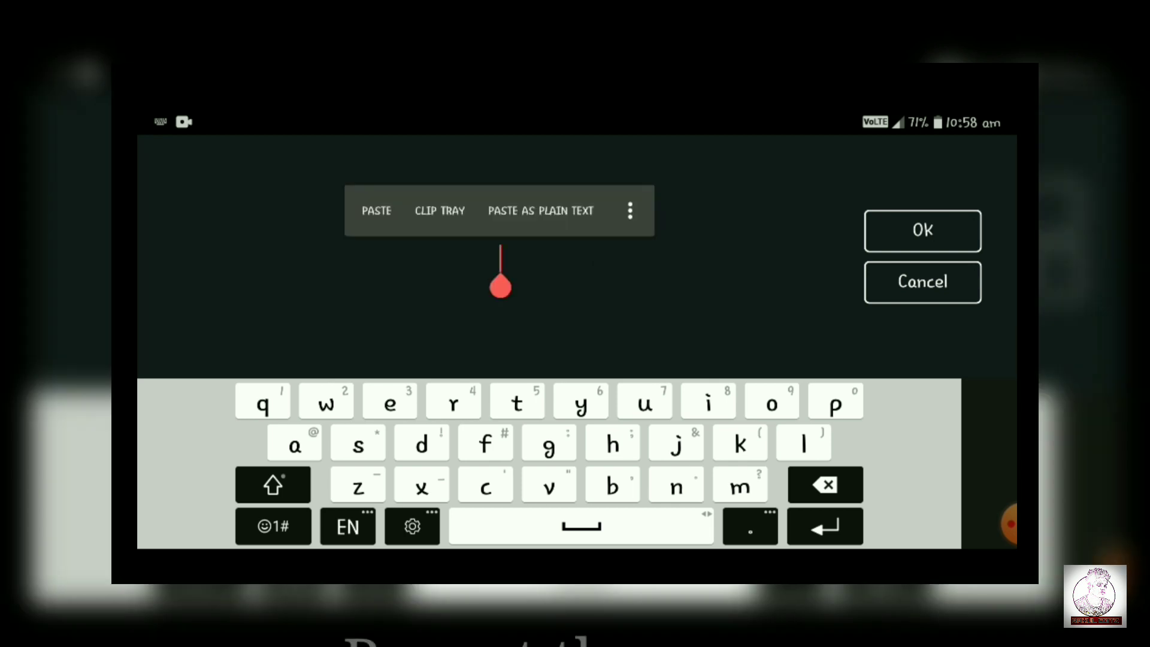
{"action": "left_click", "coordinate": [922, 230]}
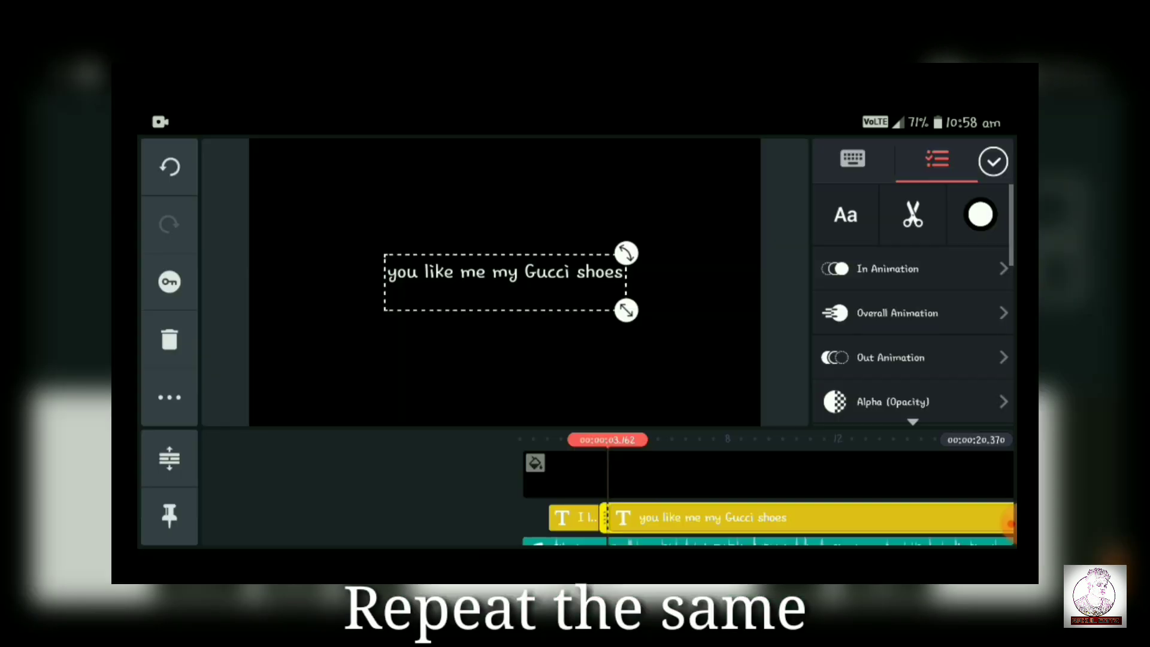
{"action": "left_click", "coordinate": [896, 313]}
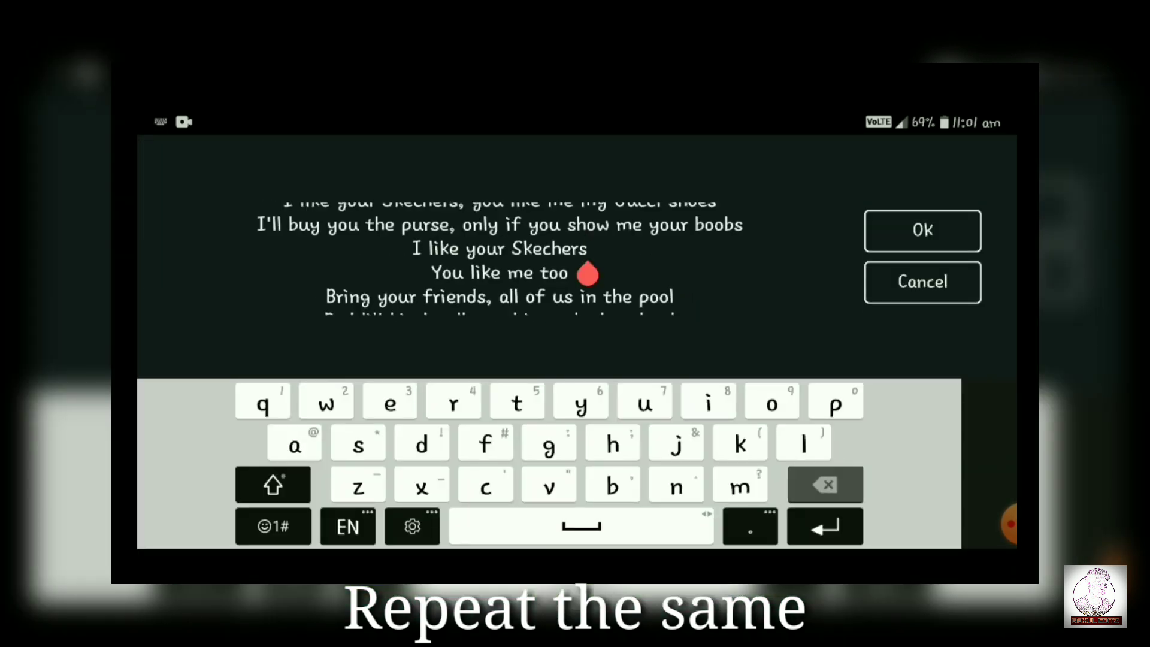
- Fill the remaining split clips with the following lyric lines pasted from the verse
{"action": "left_click", "coordinate": [921, 230]}
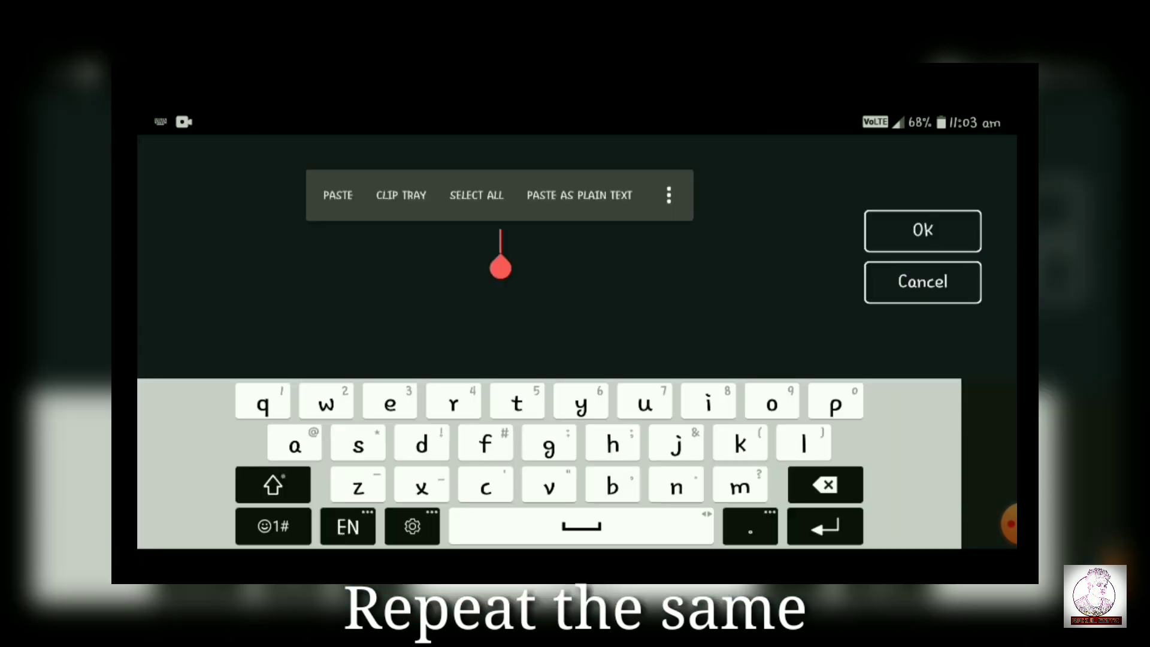
{"action": "left_click", "coordinate": [923, 230]}
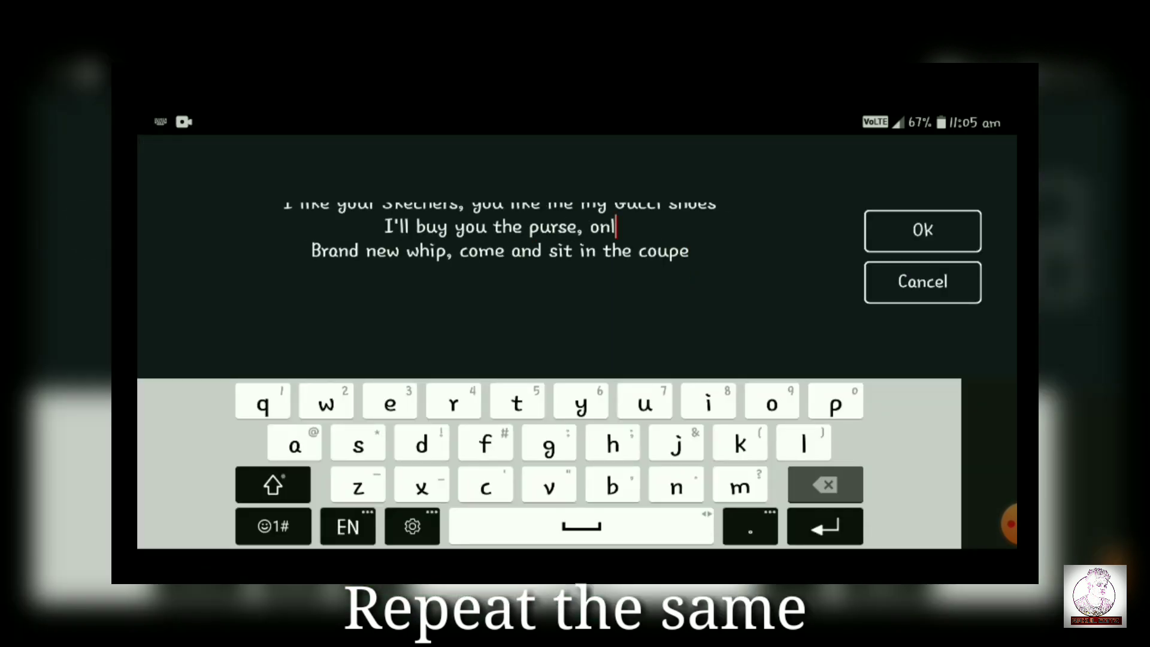
{"action": "left_click", "coordinate": [824, 484]}
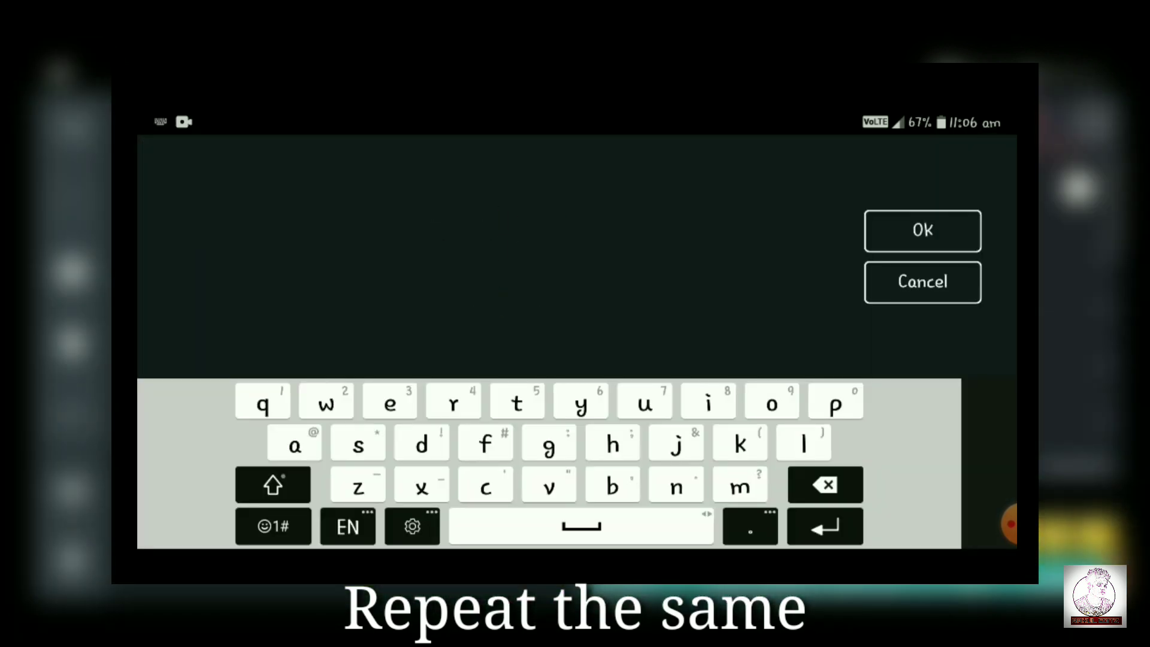
{"action": "left_click", "coordinate": [922, 229]}
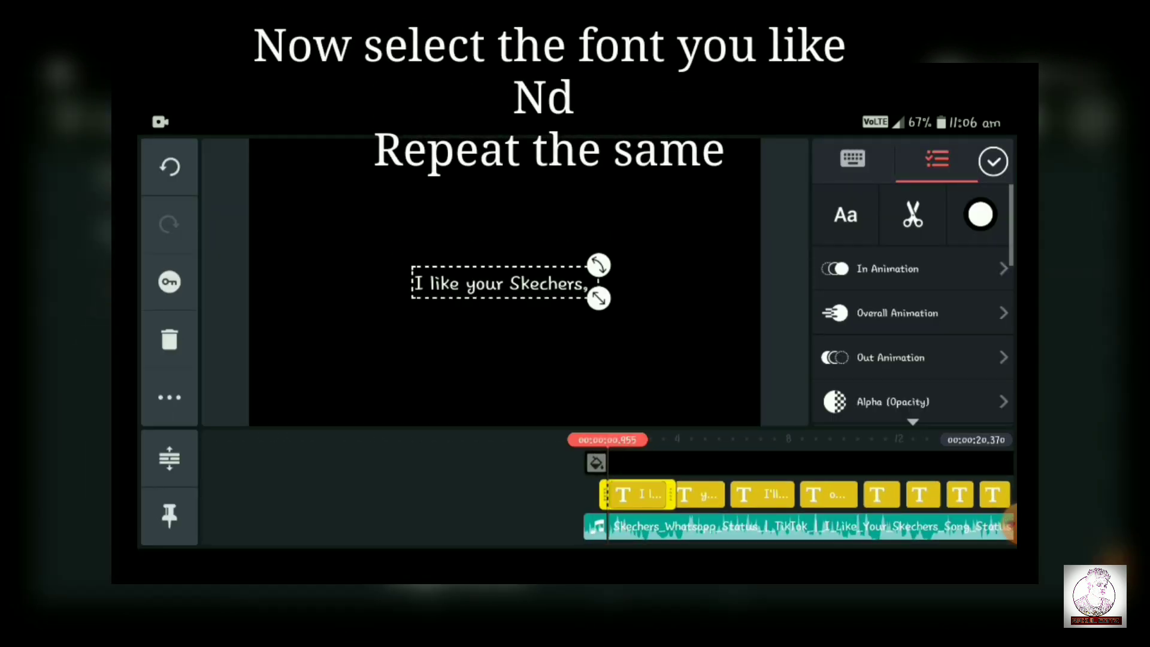
- Apply the Great Vibes script font to the 'I like your Skechers,' clip
{"action": "left_click", "coordinate": [844, 214]}
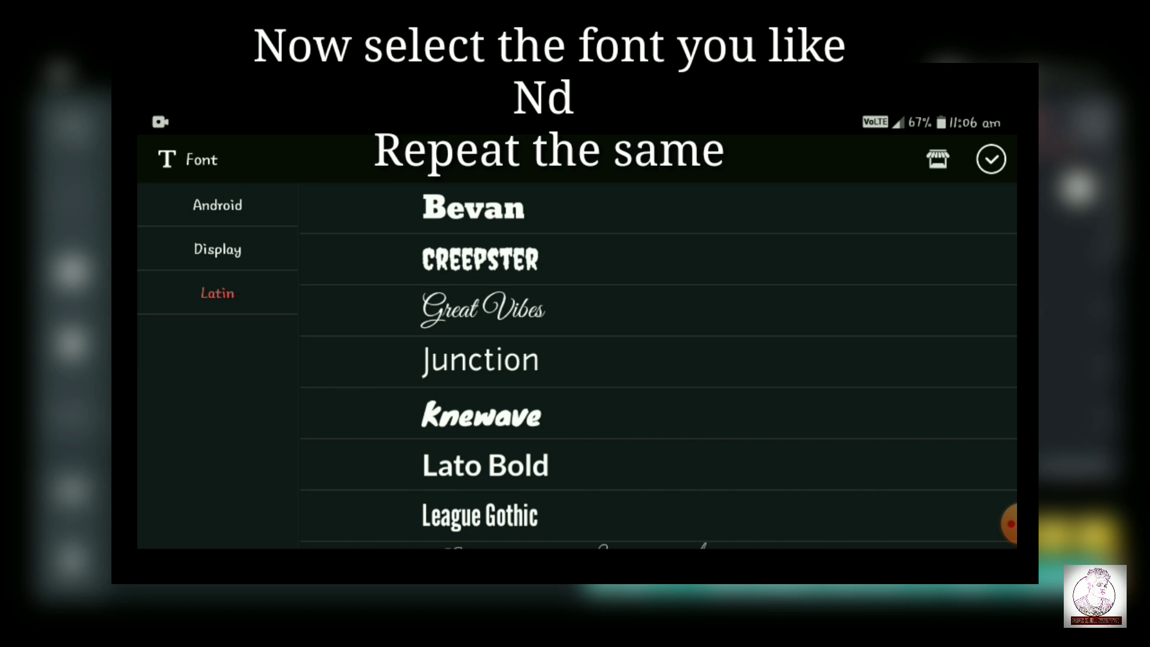
{"action": "left_click", "coordinate": [482, 309]}
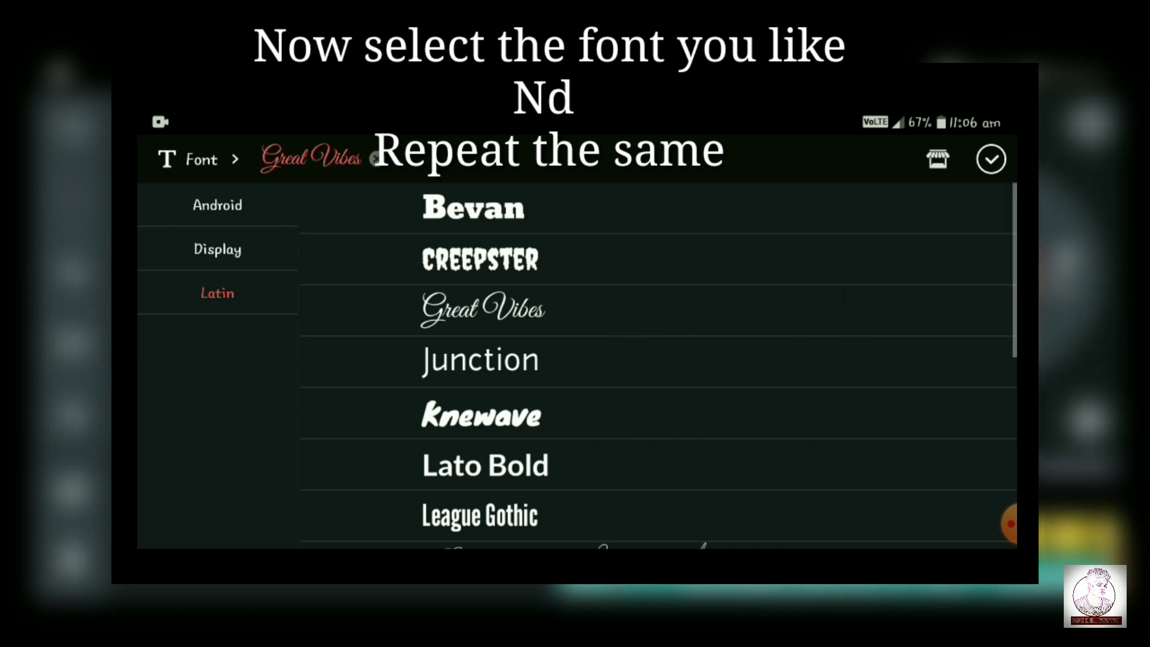
{"action": "left_click", "coordinate": [990, 159]}
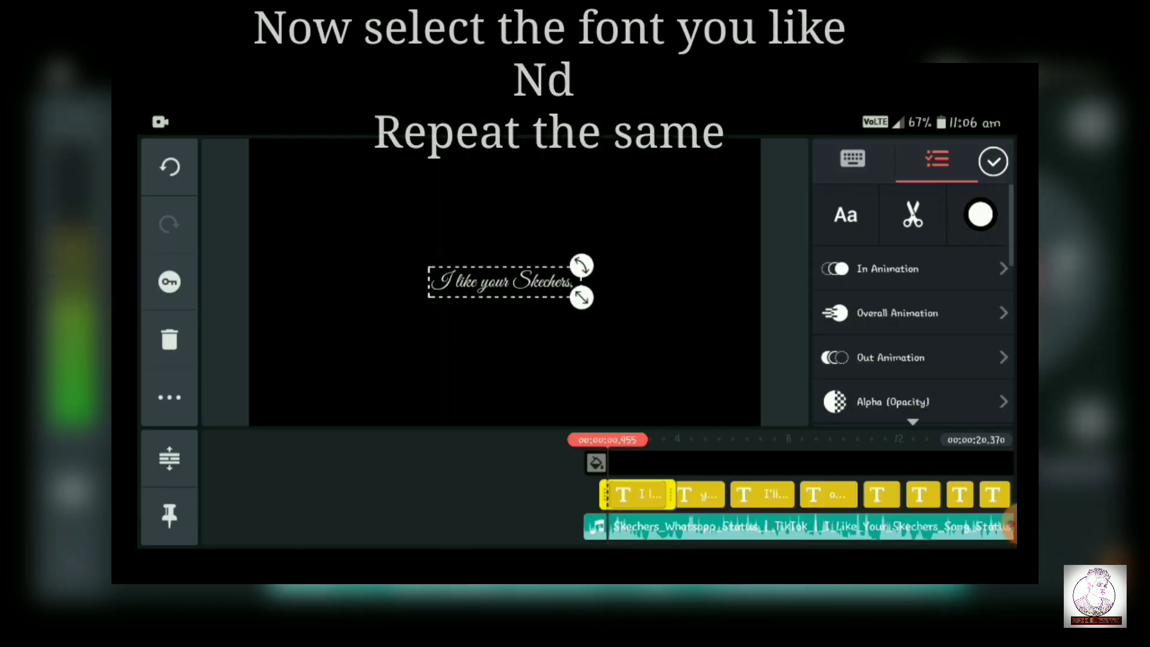